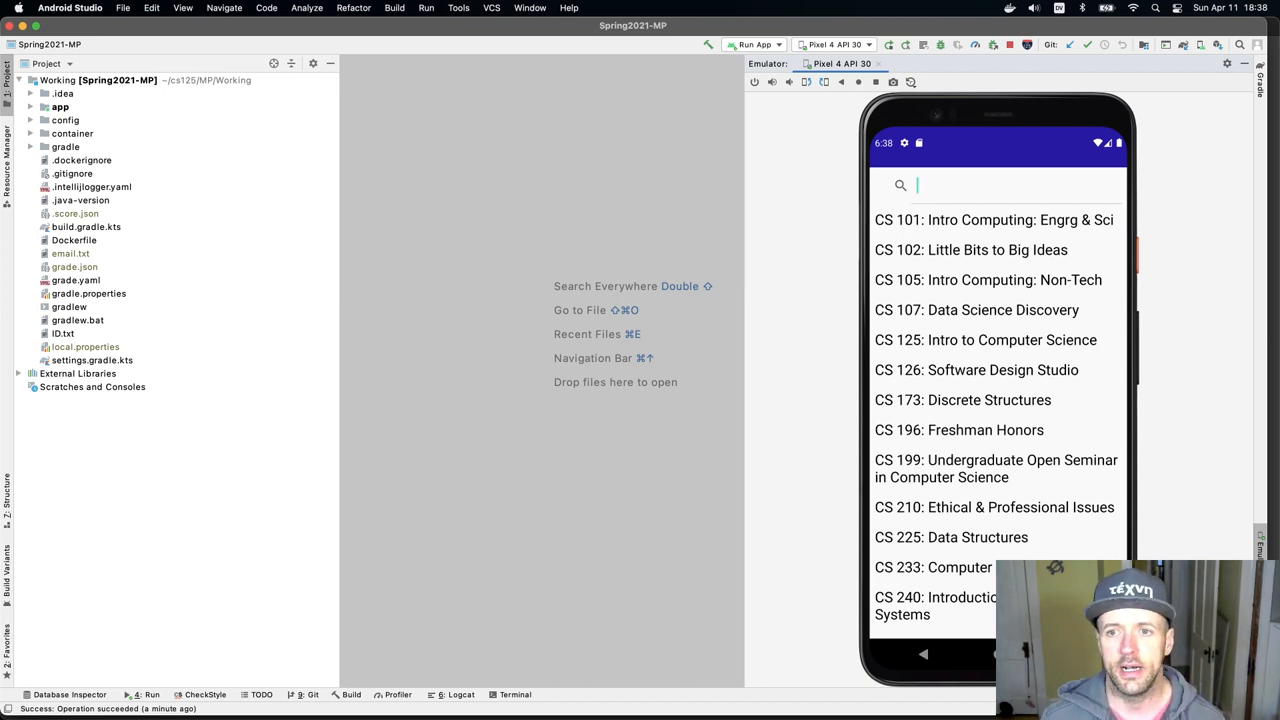
Type 'intro' into the course search to filter the list
text(intr)
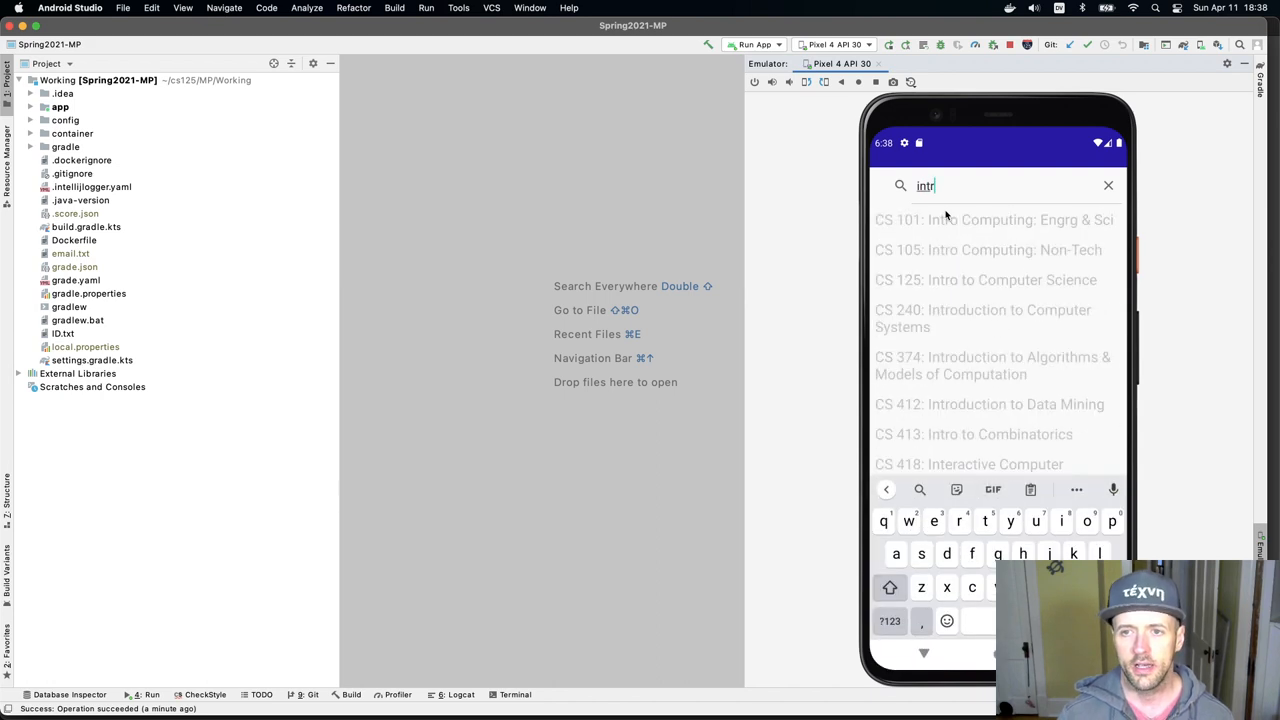
text(o)
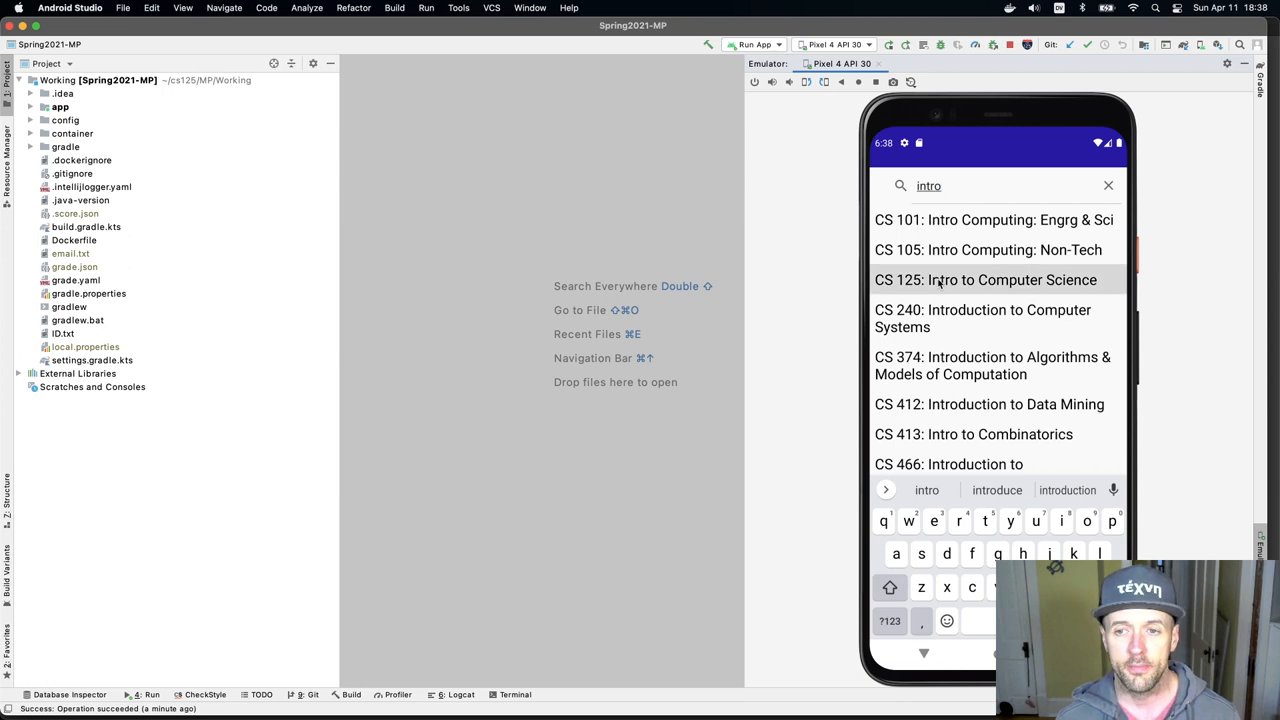
Open CS 125: Intro to Computer Science and rate it three, two, four, then five stars
click(985, 280)
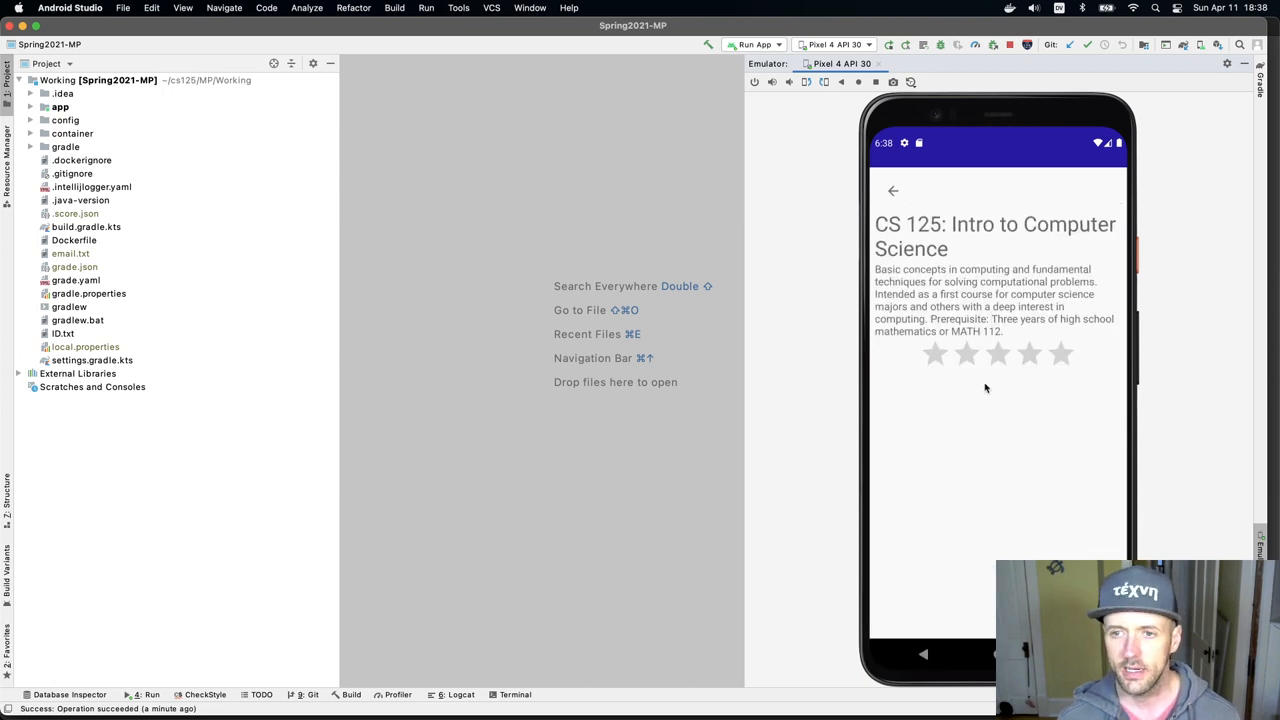
mouse_move(1035, 358)
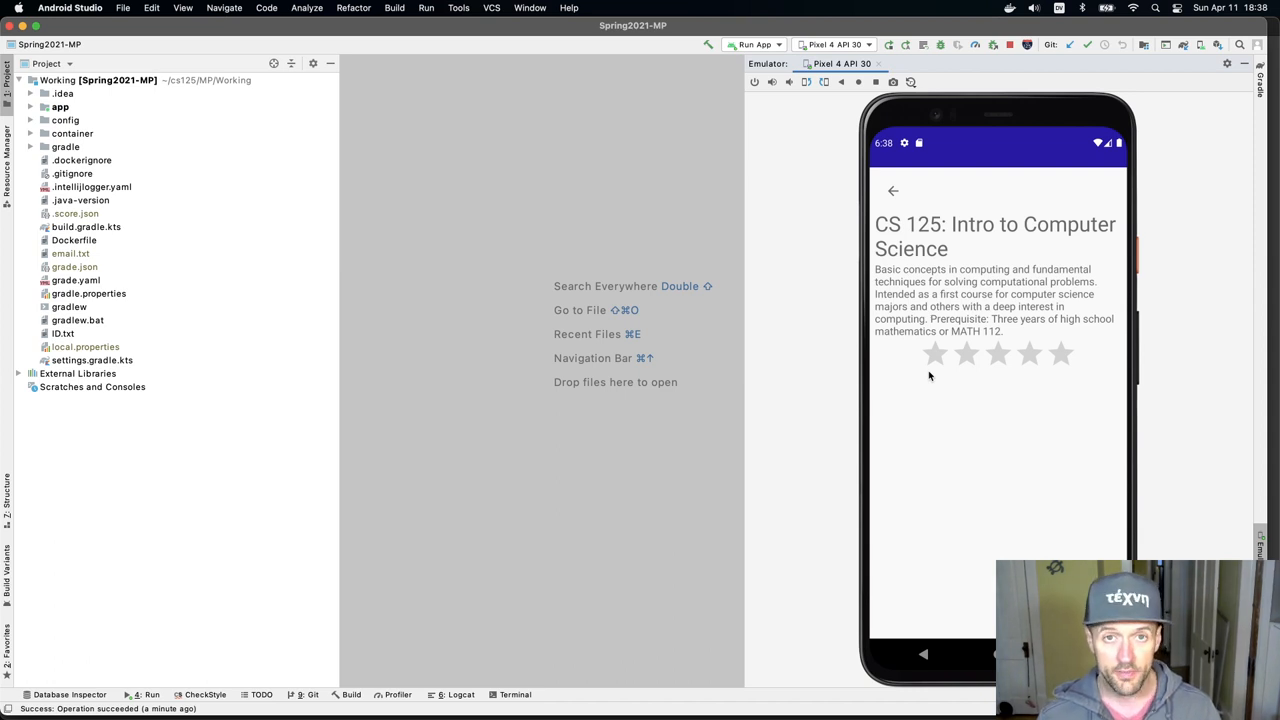
mouse_move(966, 369)
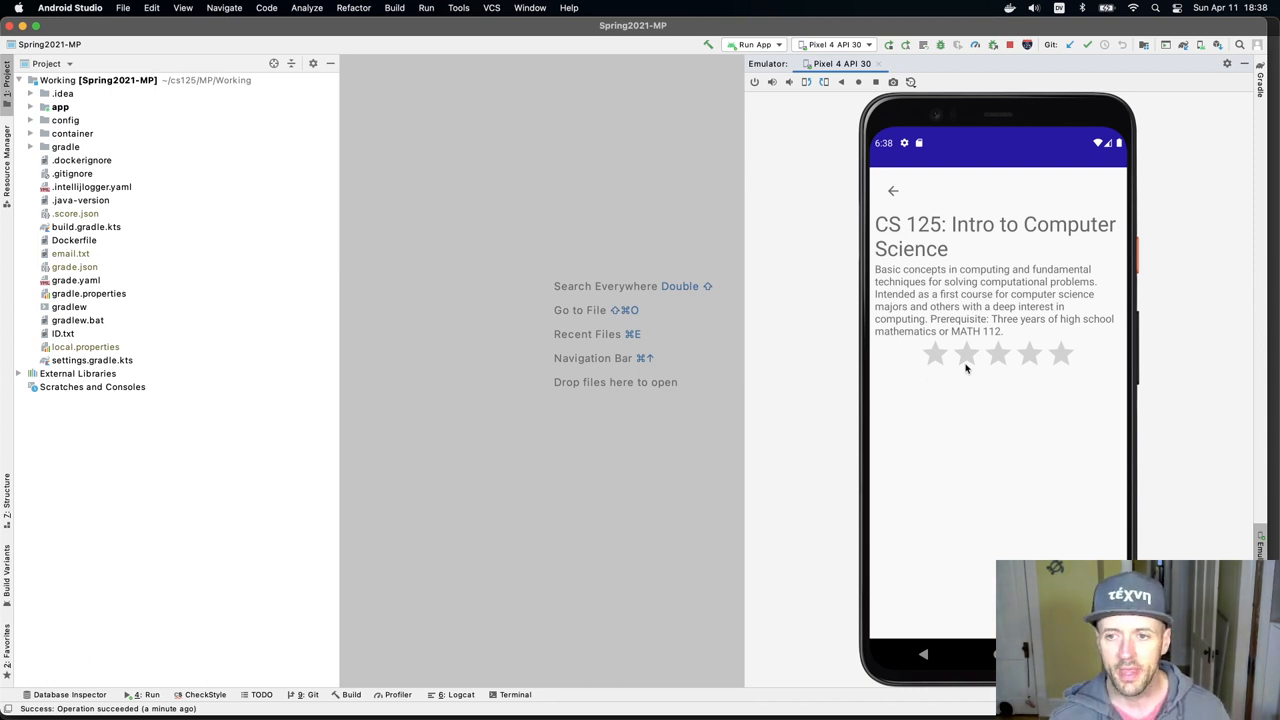
click(997, 353)
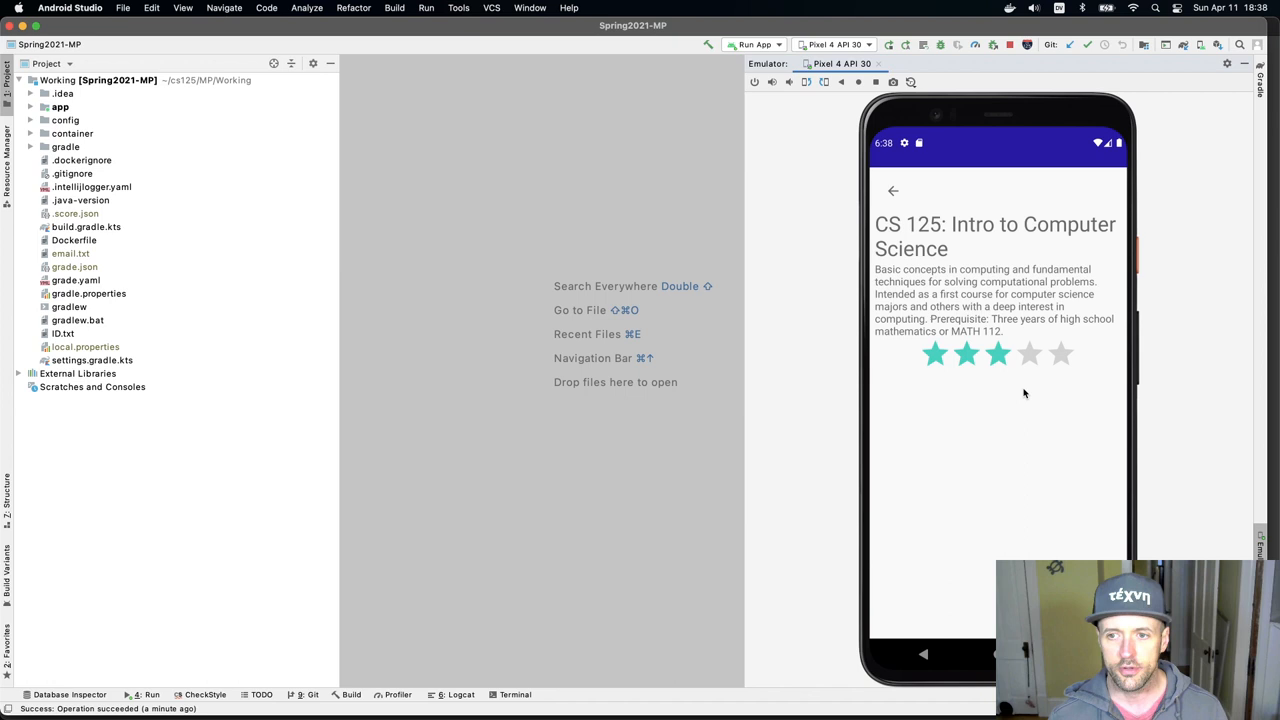
click(966, 353)
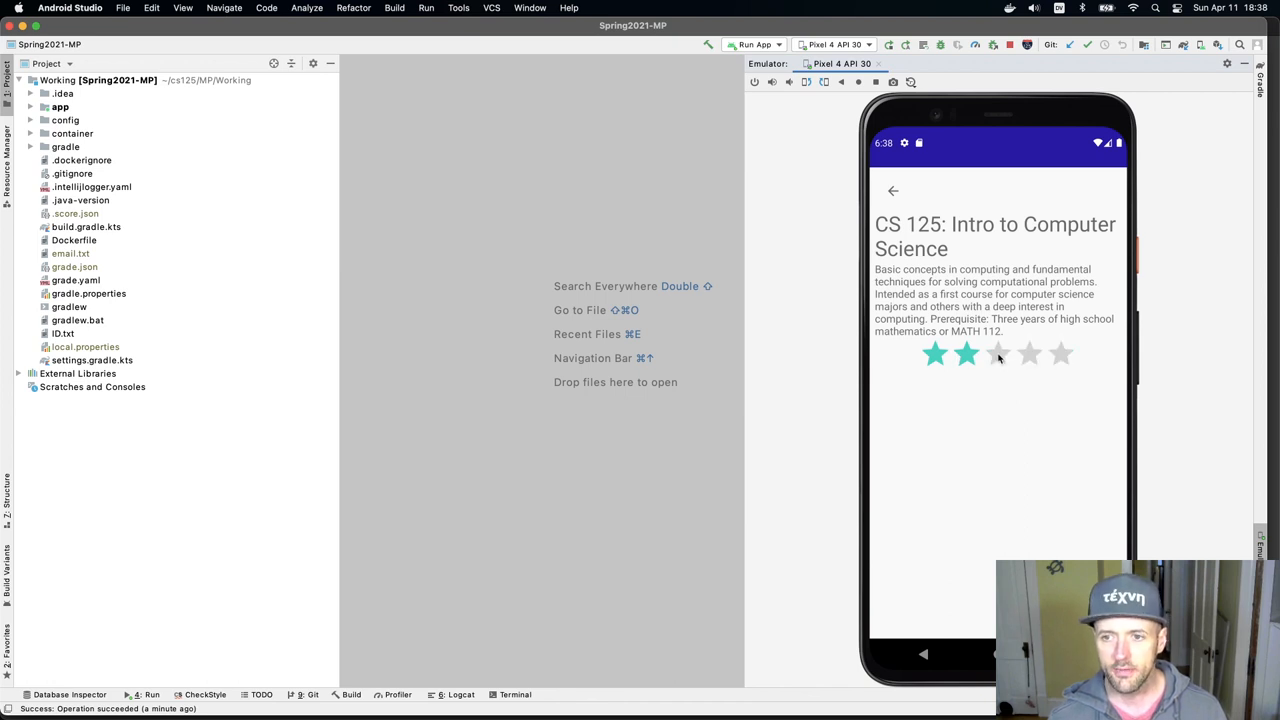
click(1029, 354)
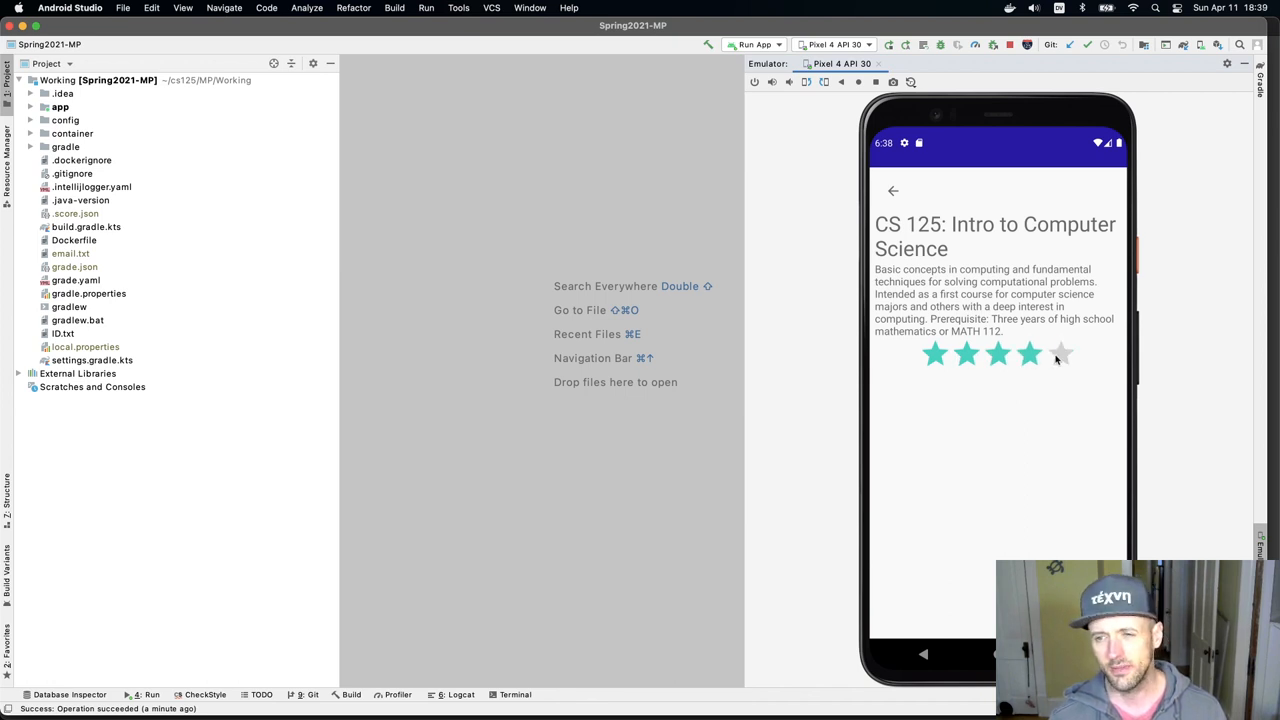
click(1061, 354)
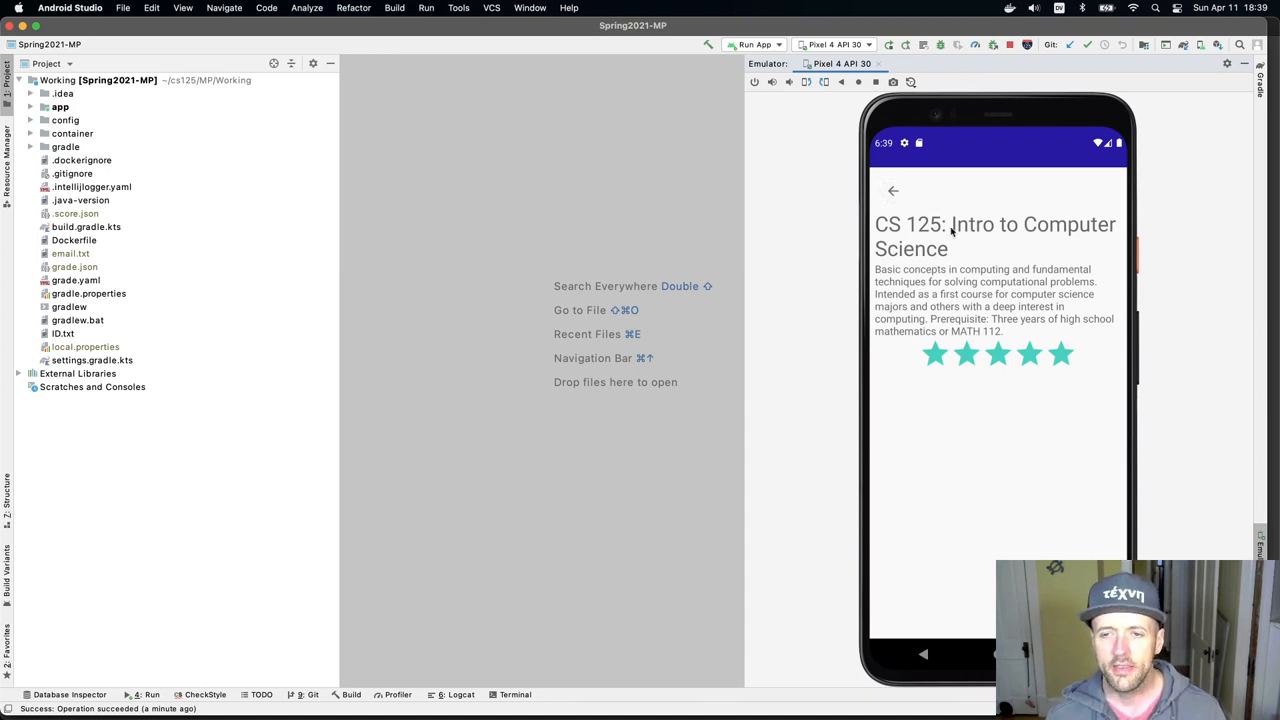
Reopen CS 125 from the list, lower its rating to two stars, and go back
click(893, 191)
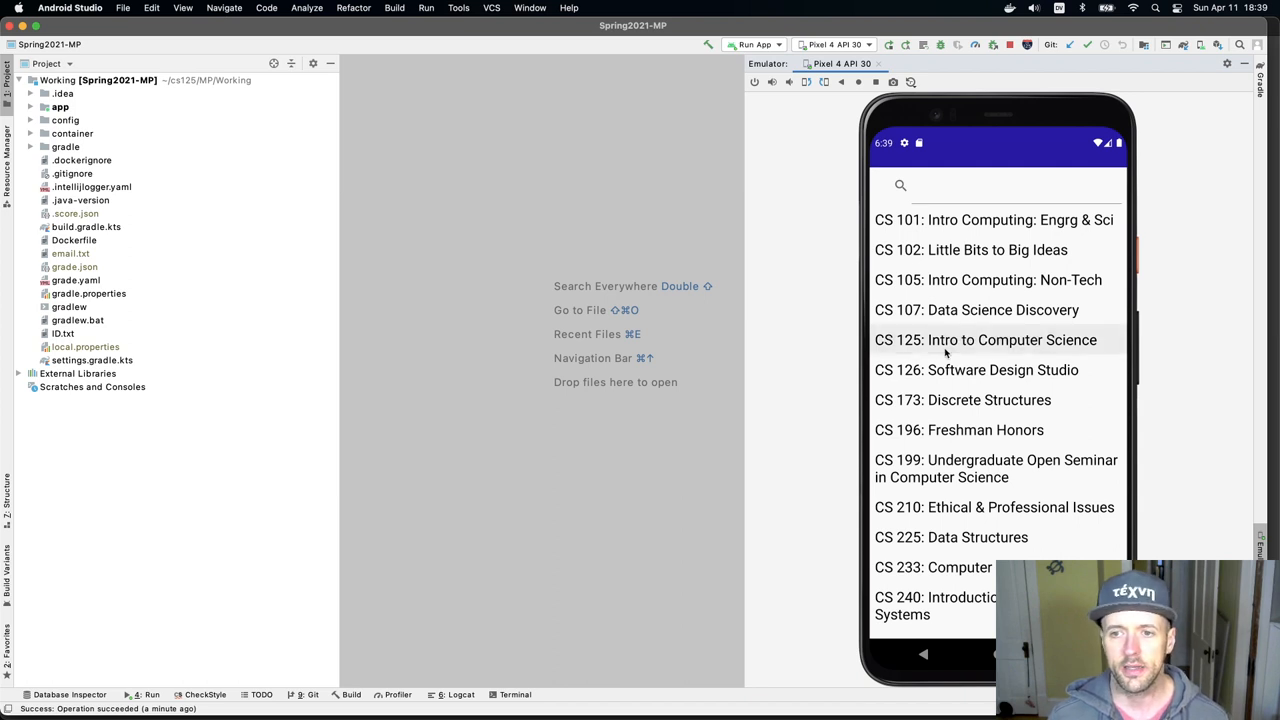
click(985, 339)
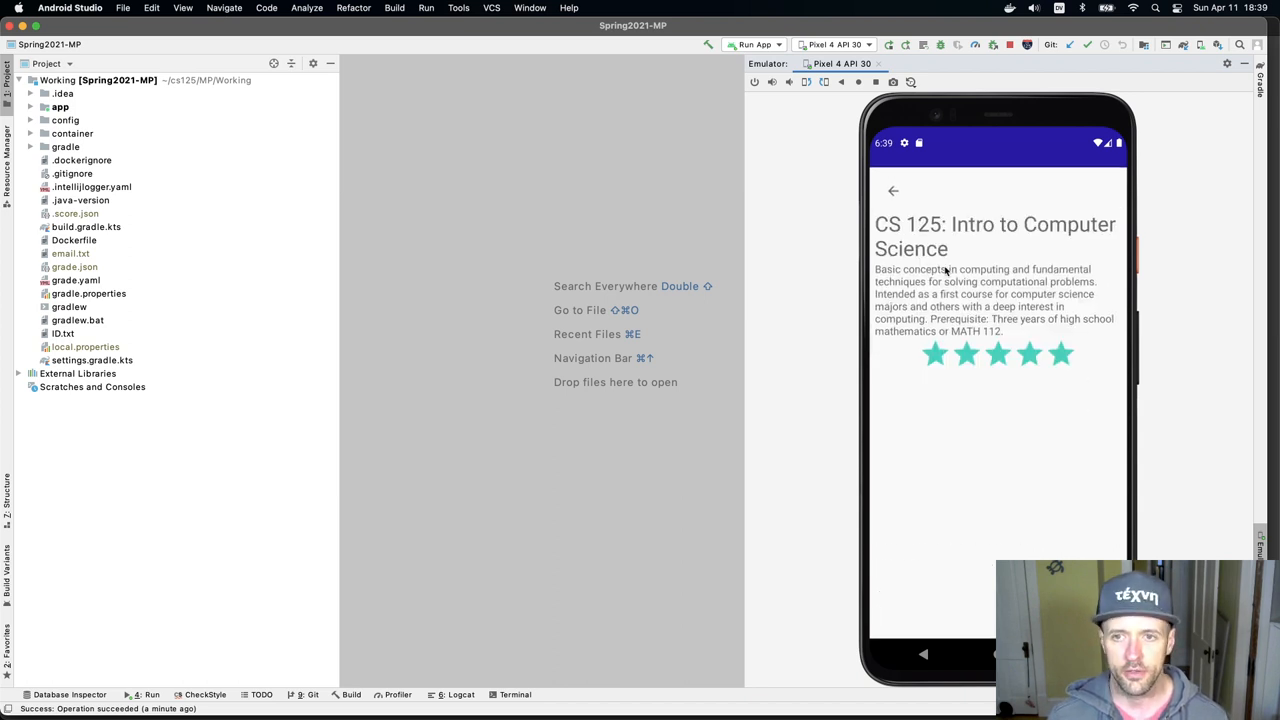
click(965, 354)
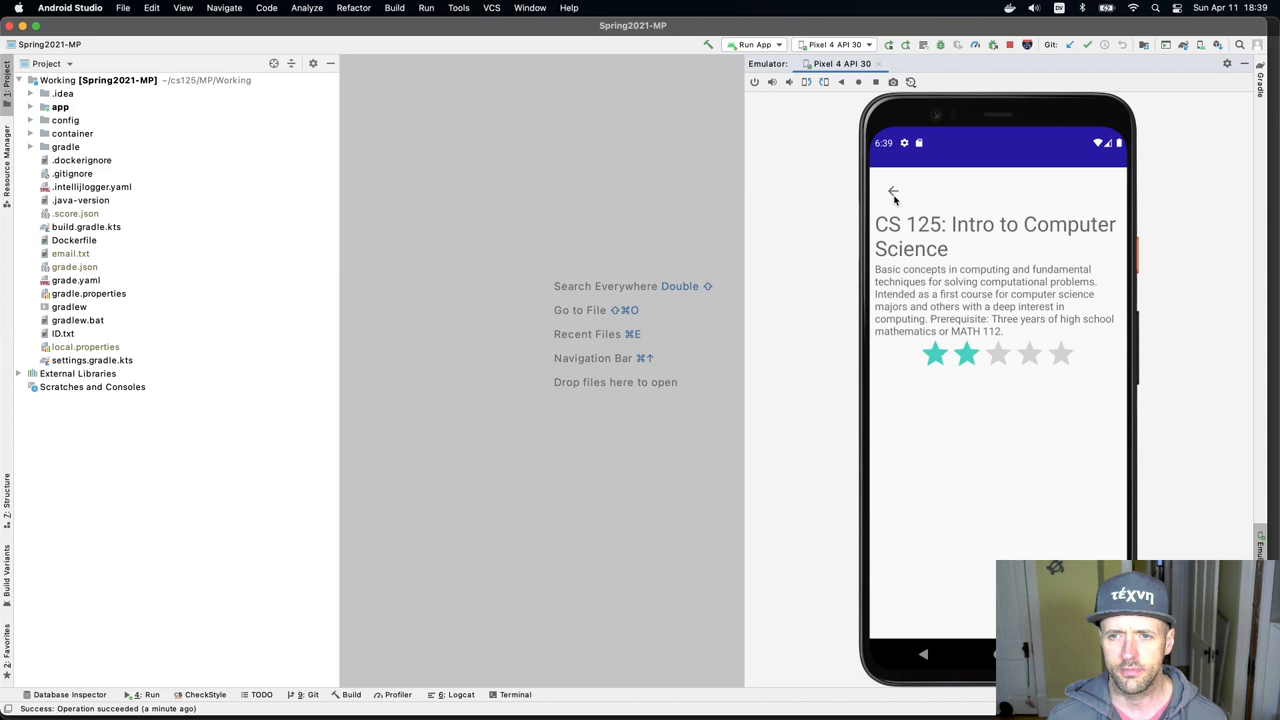
click(893, 191)
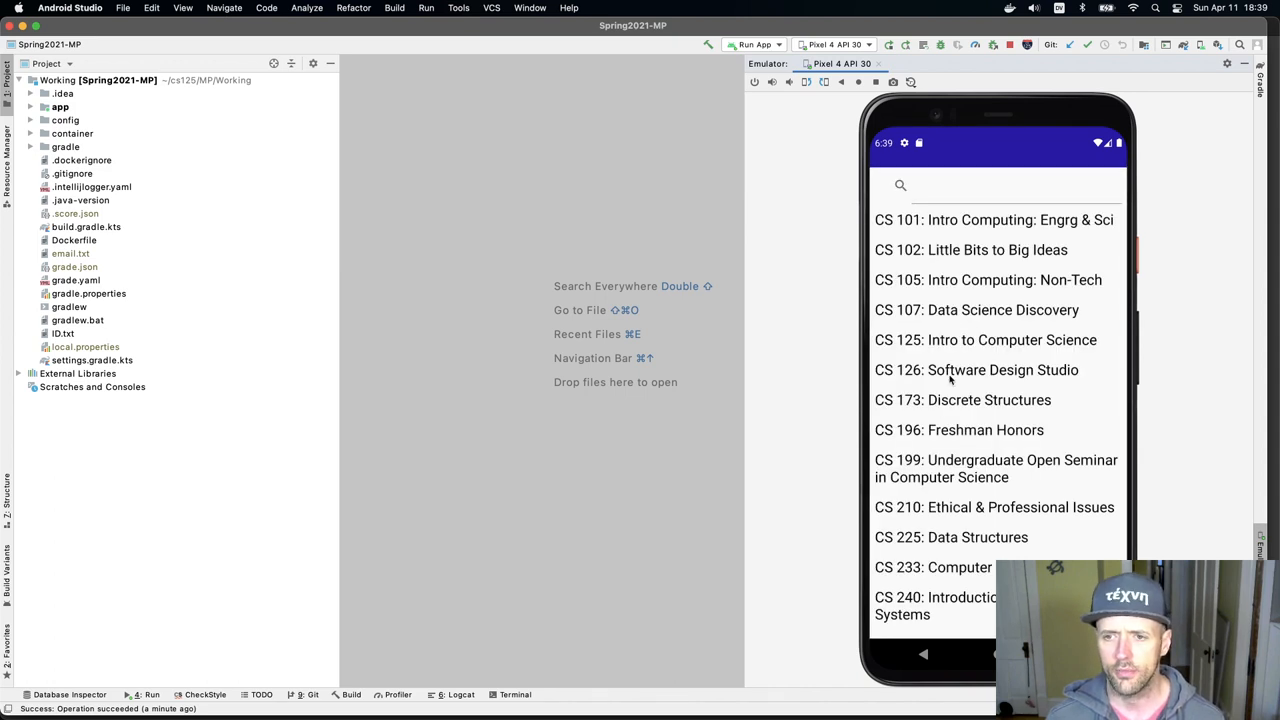
mouse_move(957, 420)
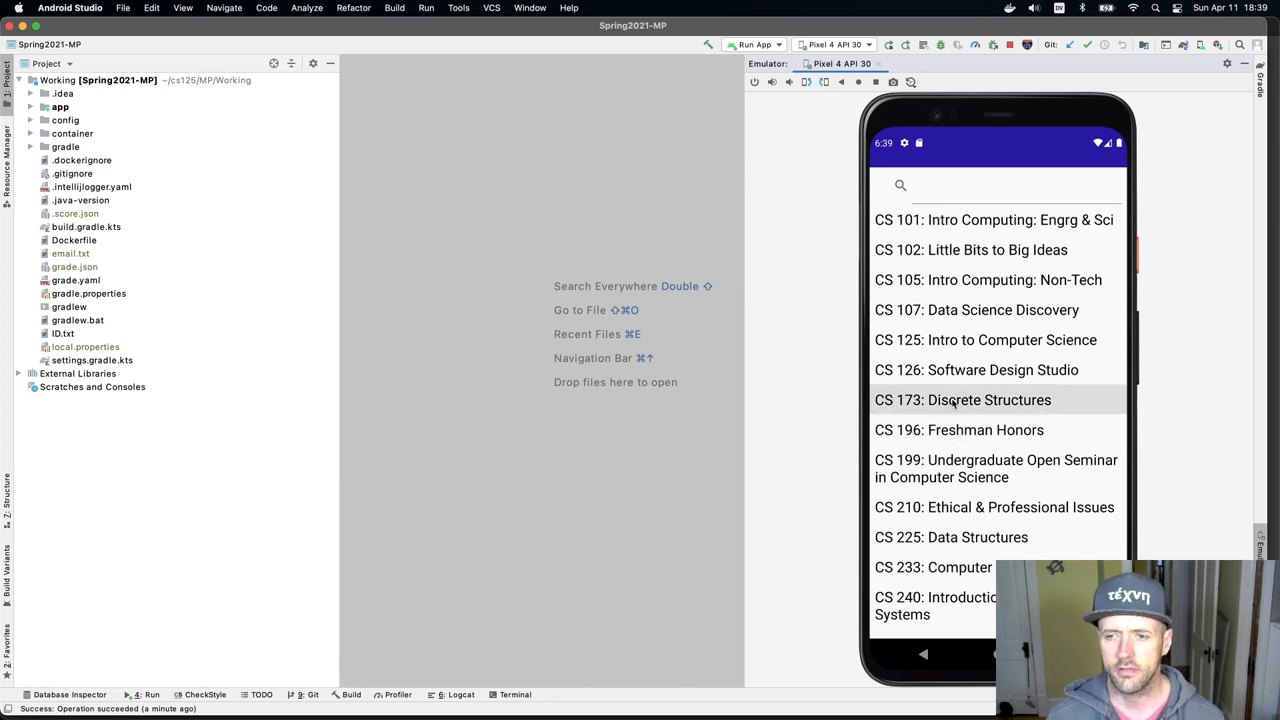
View CS 173: Discrete Structures, go back, and reopen CS 125 to confirm two stars
click(962, 399)
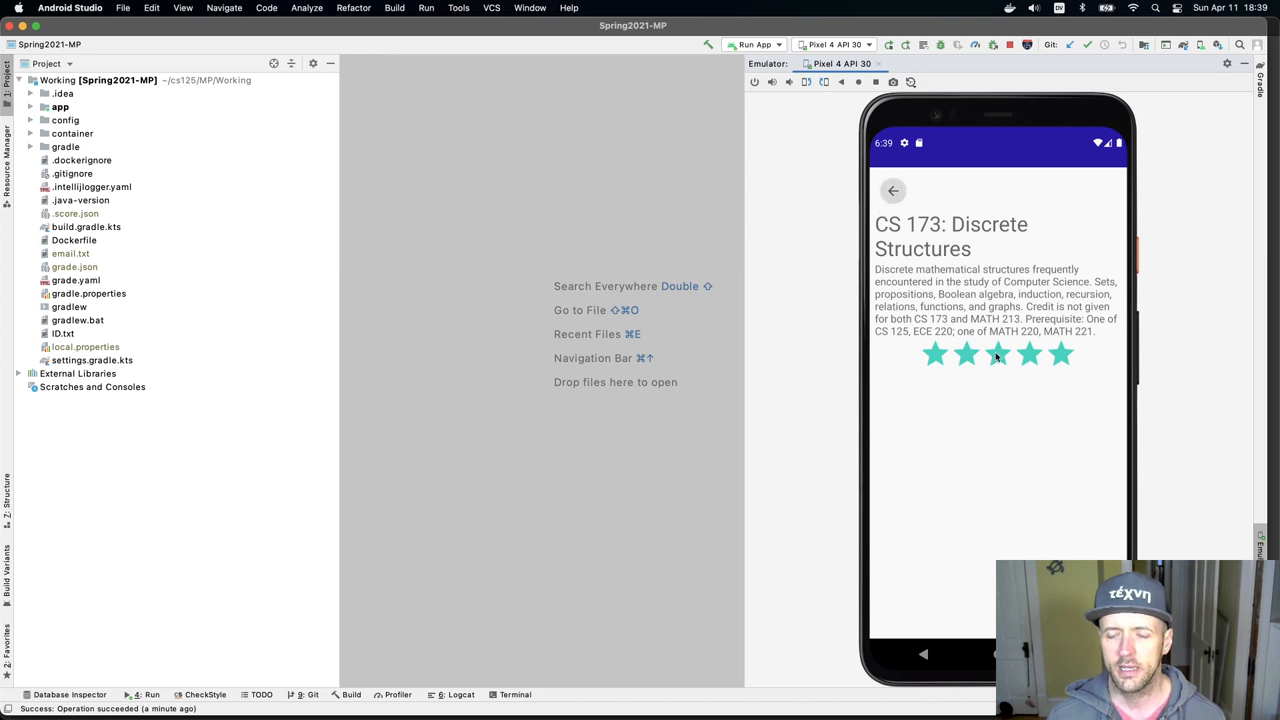
click(892, 190)
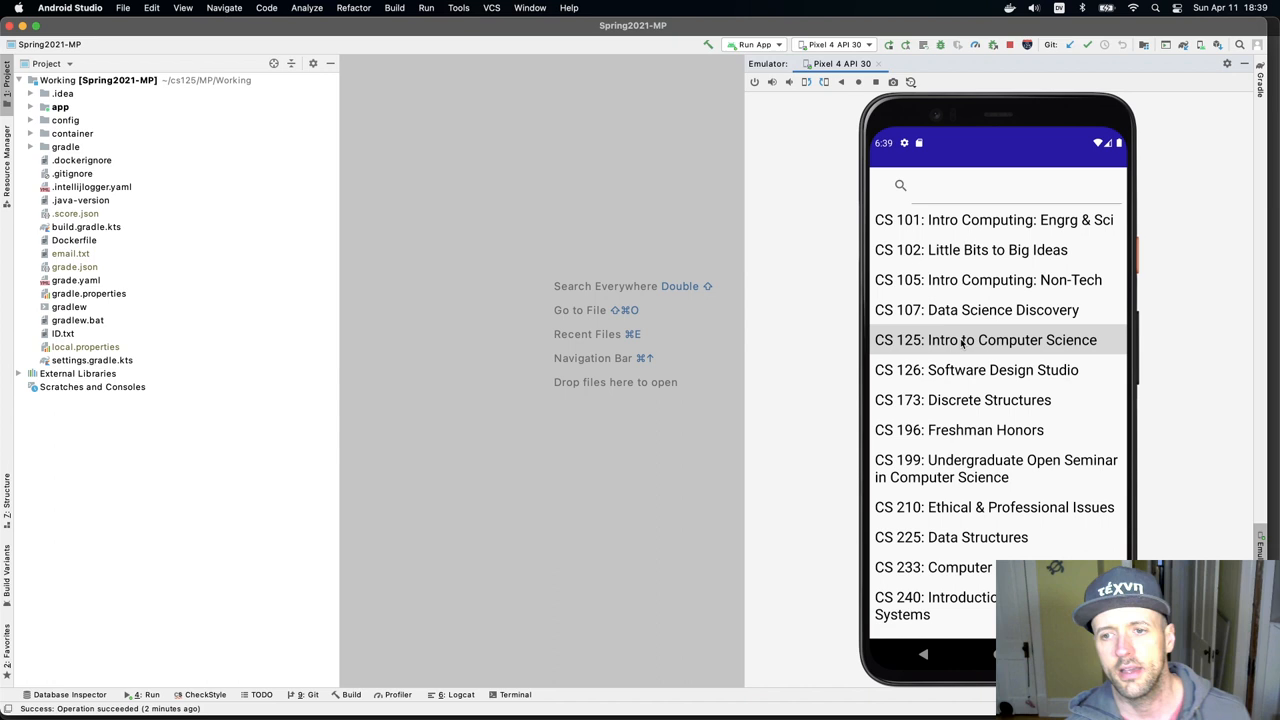
click(985, 339)
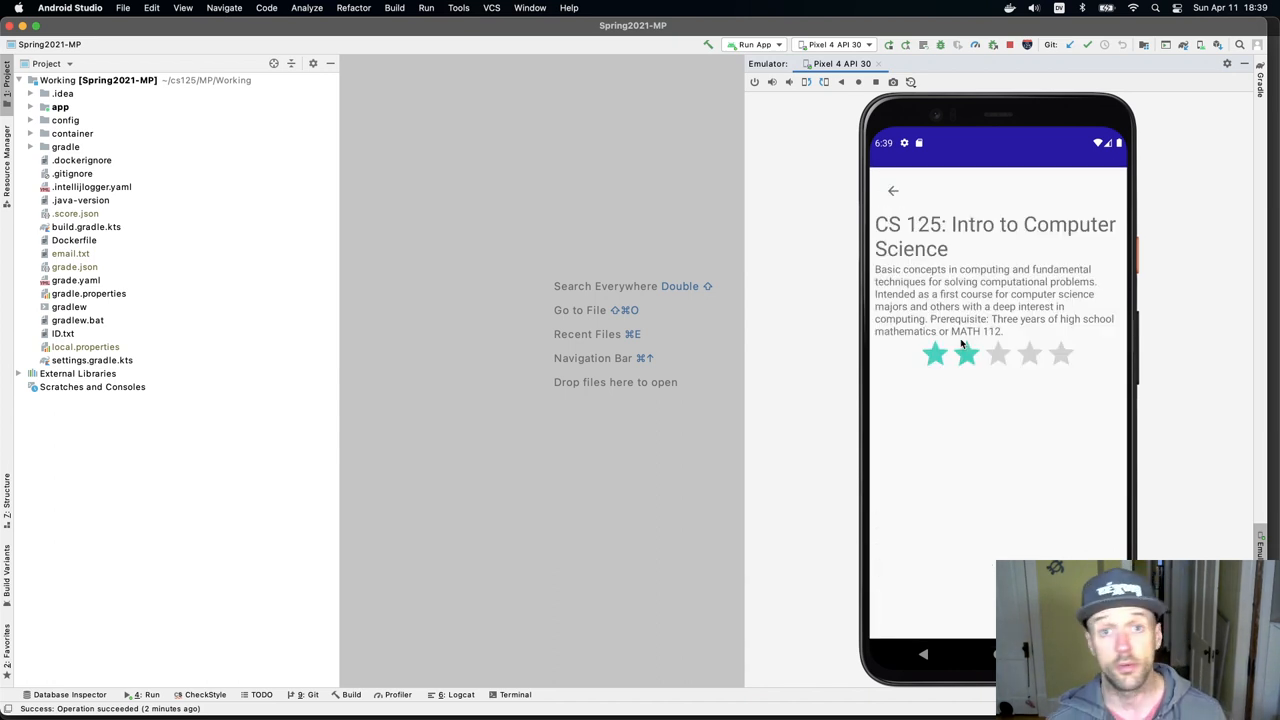